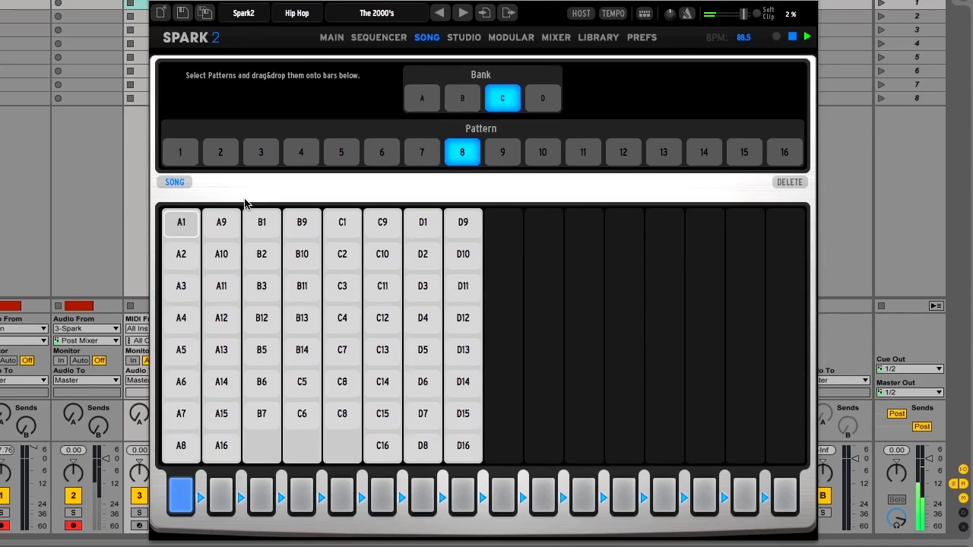
mouse_move(251, 197)
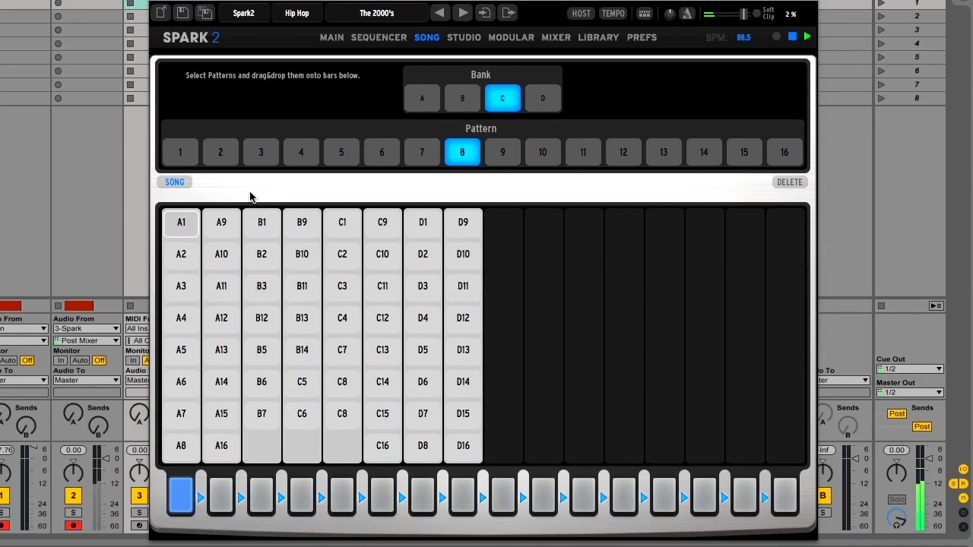
- Jump Song mode playback to the third bar slot, then the fourth
left_click(181, 254)
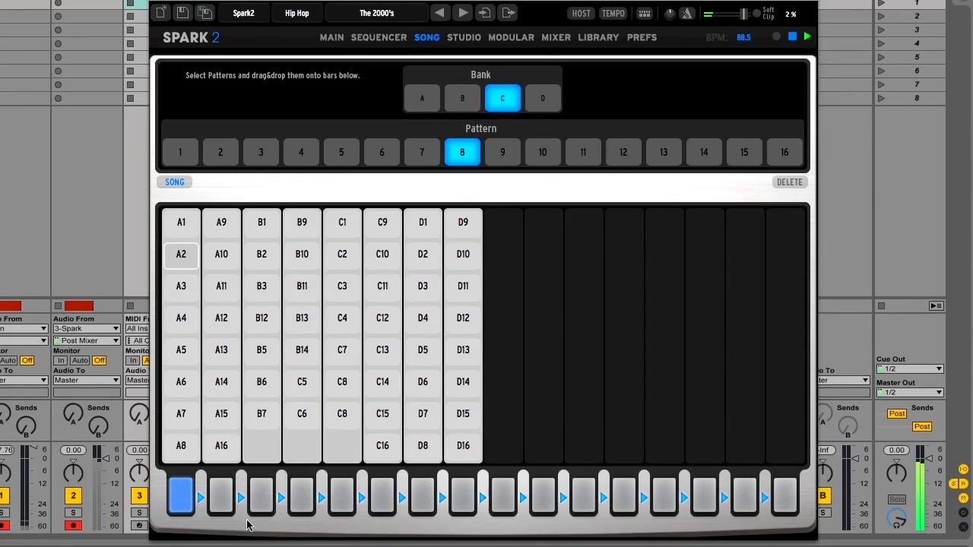
left_click(260, 501)
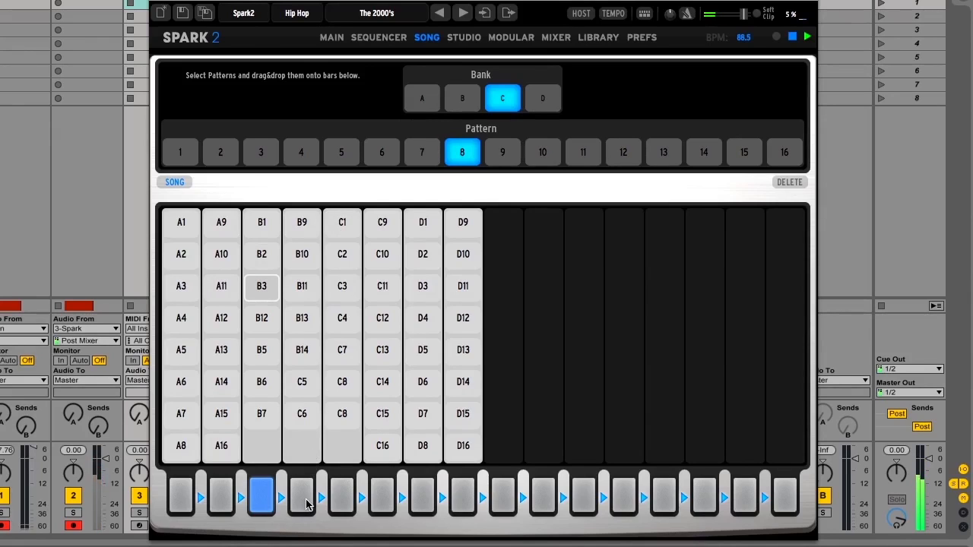
left_click(299, 497)
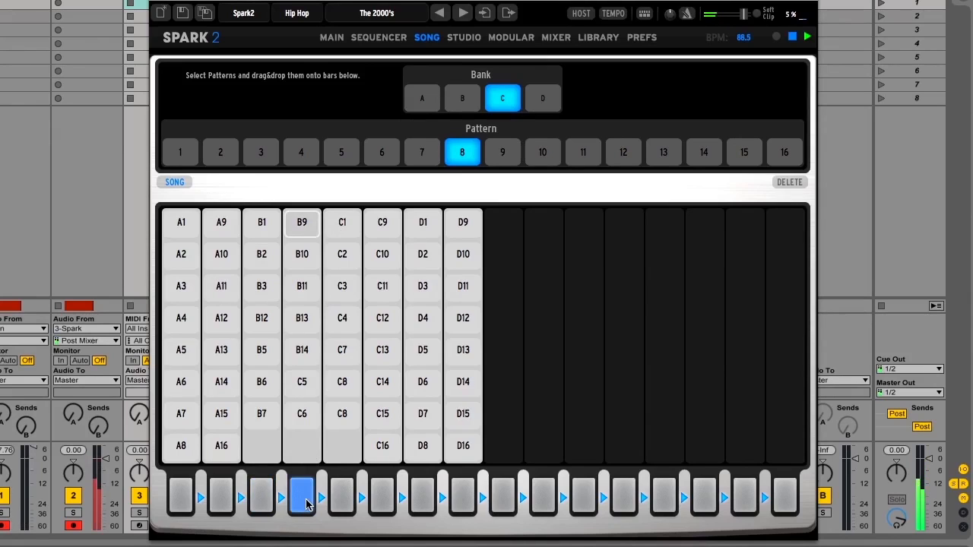